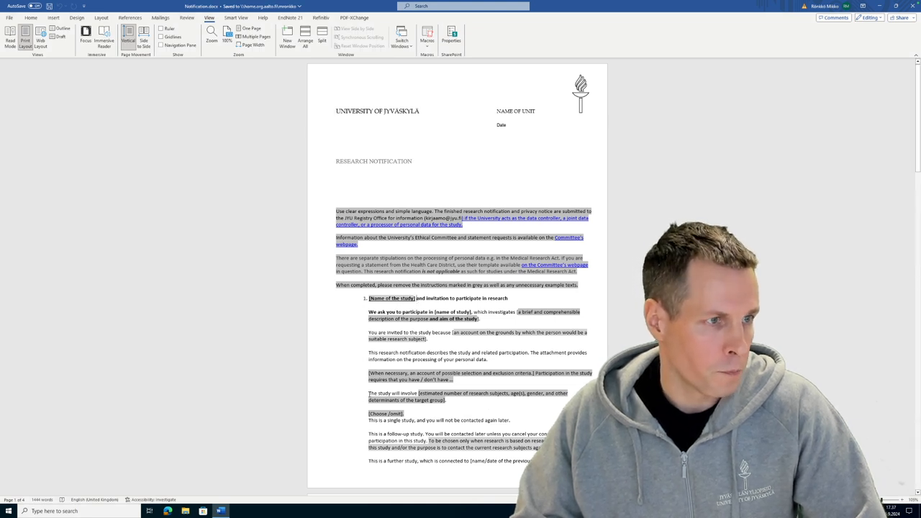
# - Turn on the Navigation Pane beside the research notification template and return to the Home ribbon
pyautogui.click(179, 45)
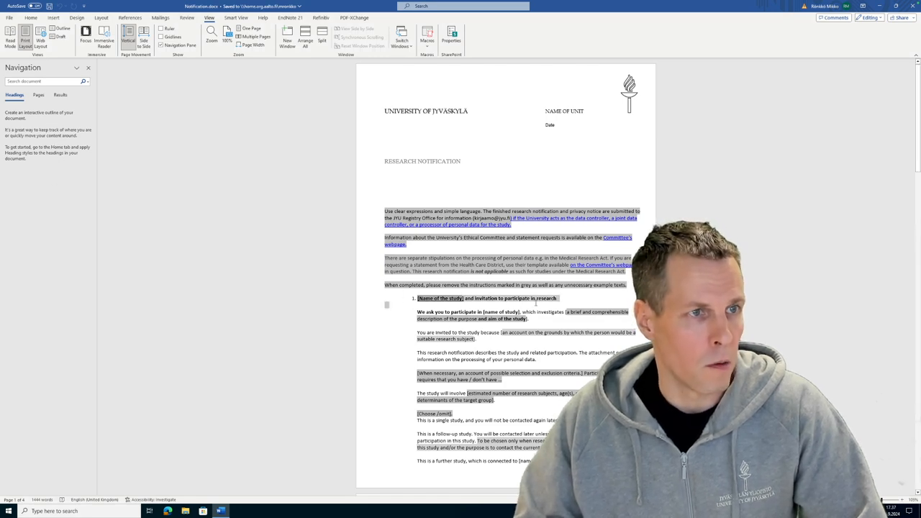
pyautogui.scroll(-3)
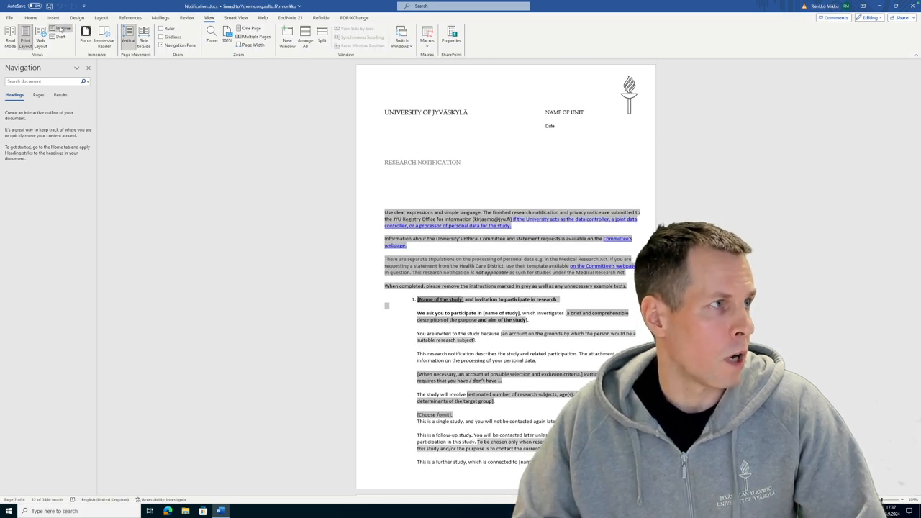
pyautogui.click(64, 32)
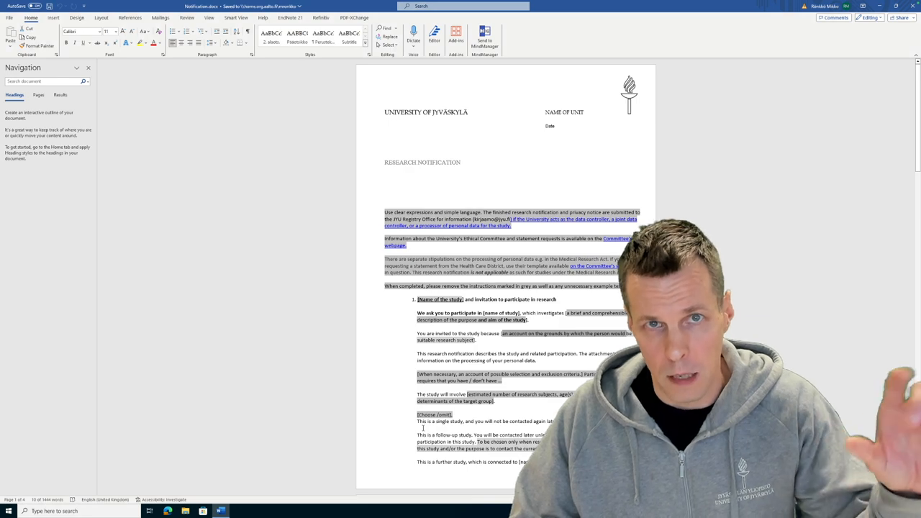
pyautogui.scroll(-3)
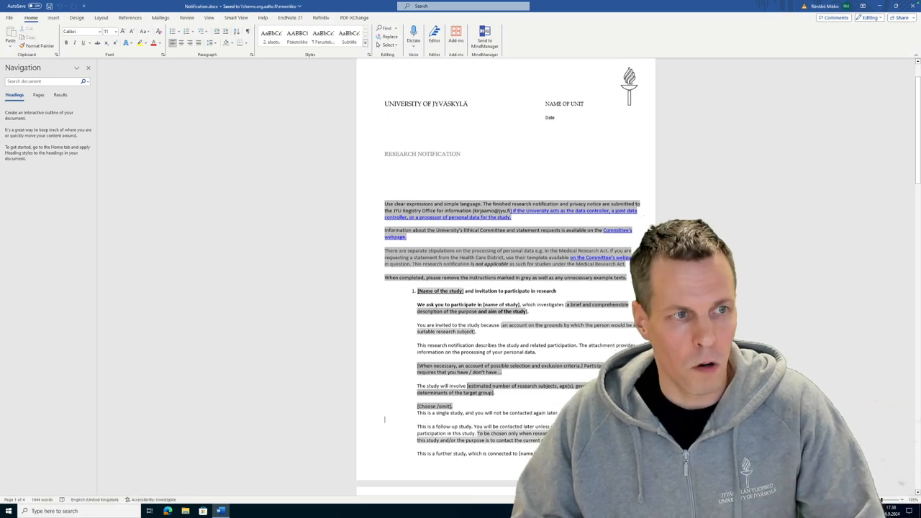
pyautogui.scroll(-3)
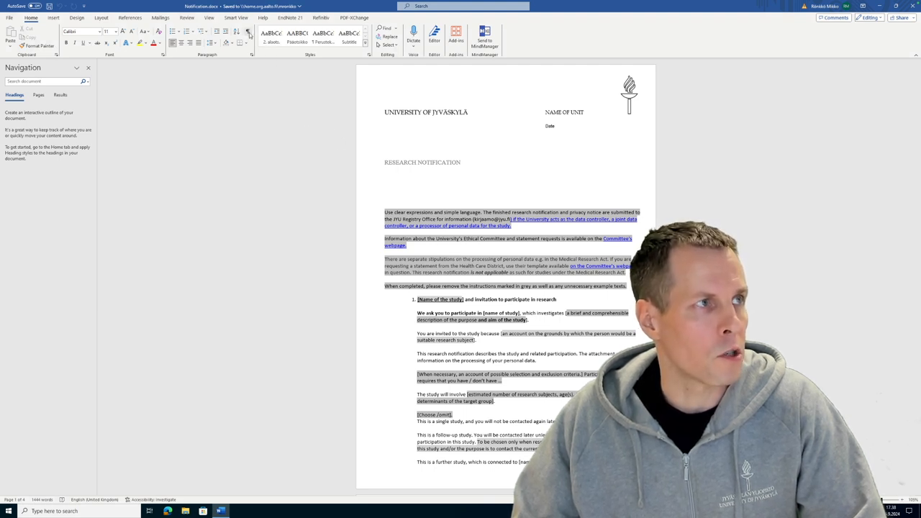
pyautogui.moveTo(248, 34)
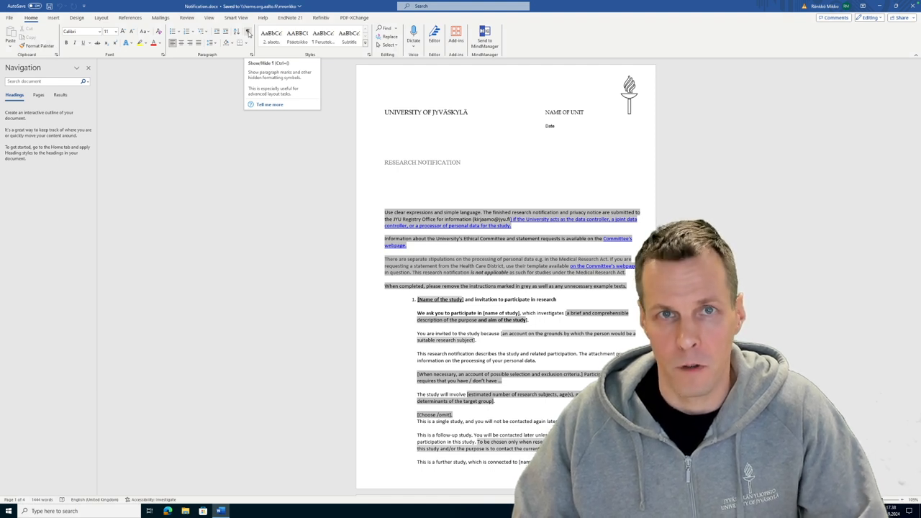
# - Turn on Show/Hide ¶ so paragraph marks and hidden formatting symbols display
pyautogui.click(248, 33)
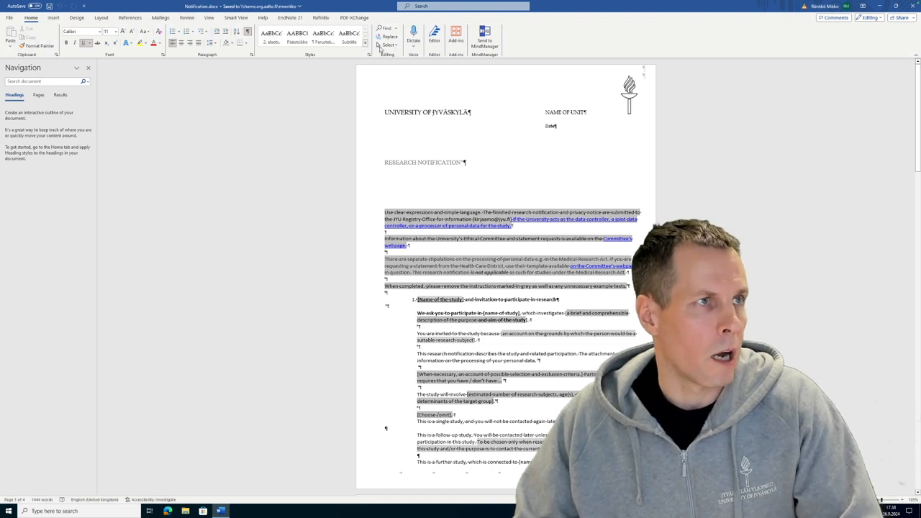
# - Open the Styles pane from the Styles group dialog launcher
pyautogui.click(366, 55)
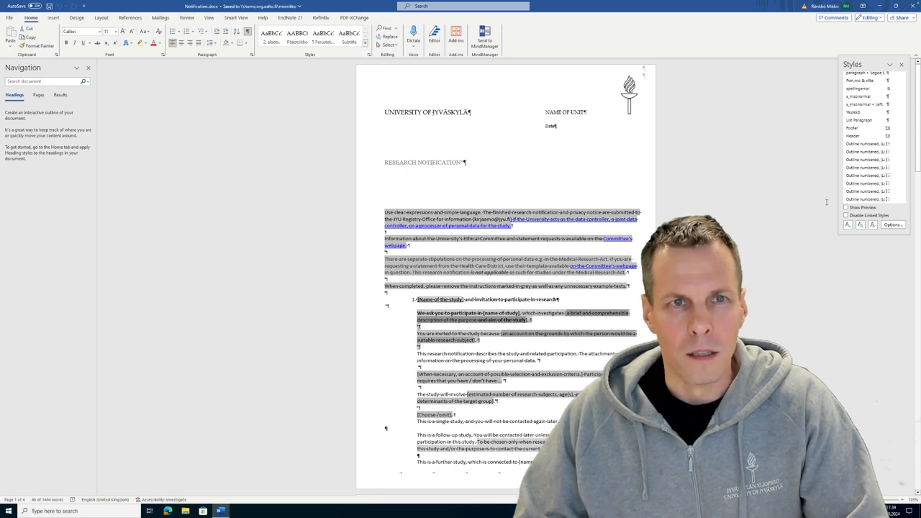
pyautogui.moveTo(376, 81)
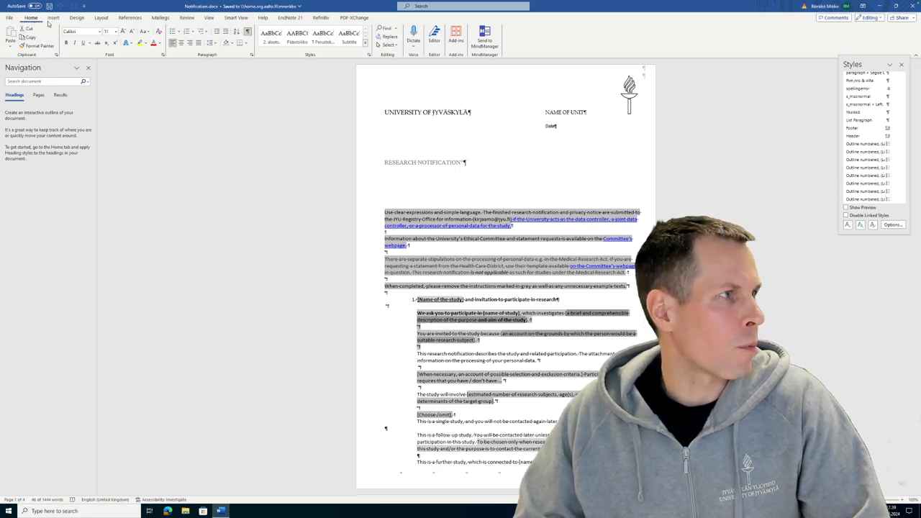
# - Switch to Draft view and go to Word Options' Advanced category to set the style area width
pyautogui.click(209, 18)
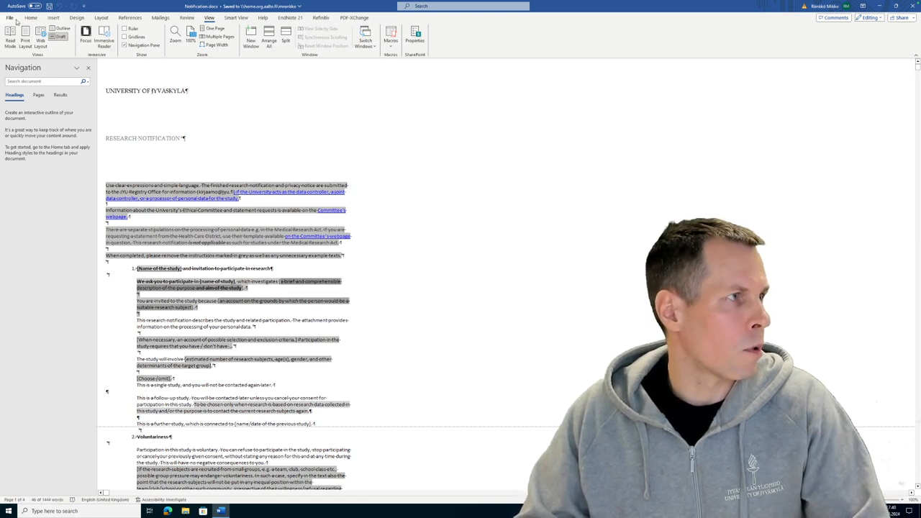
pyautogui.click(10, 18)
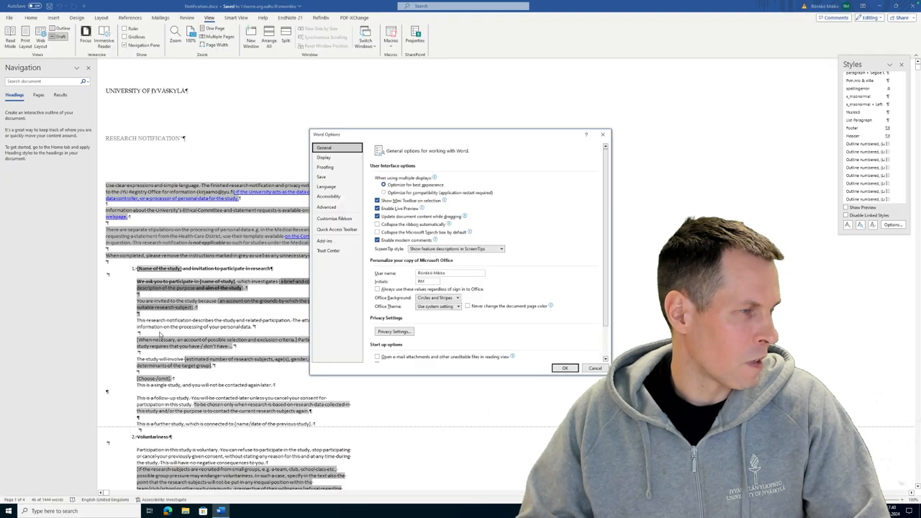
pyautogui.click(326, 207)
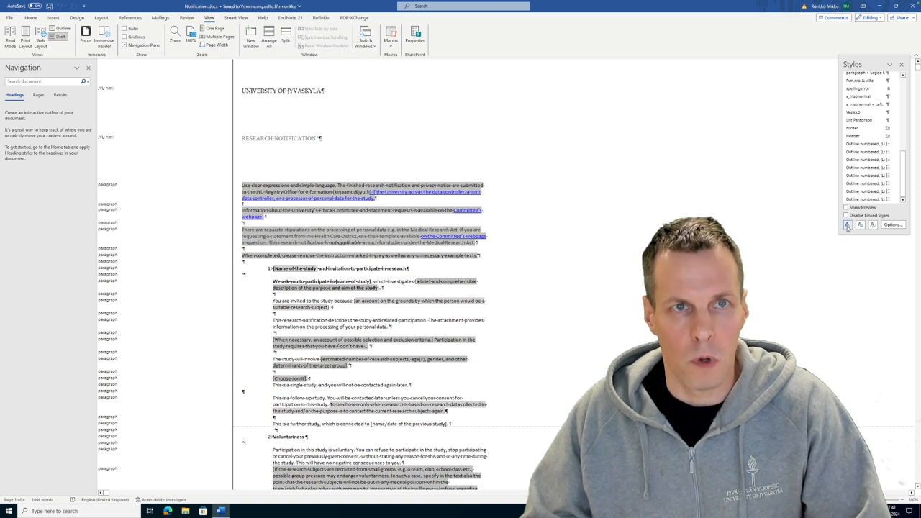
# - Create the 'paragraph indent' style based on paragraph, indented 2.28 cm, and apply it
pyautogui.click(847, 224)
pyautogui.write('paragraph indent')
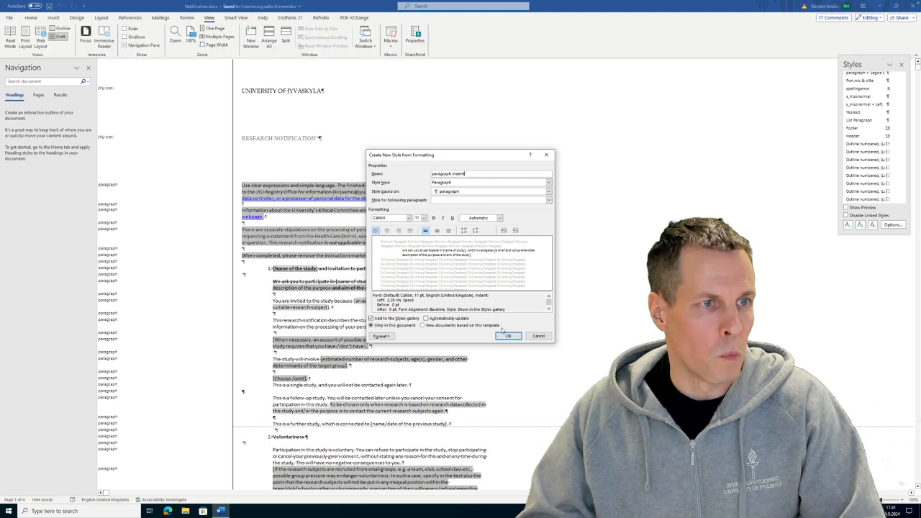
pyautogui.click(508, 336)
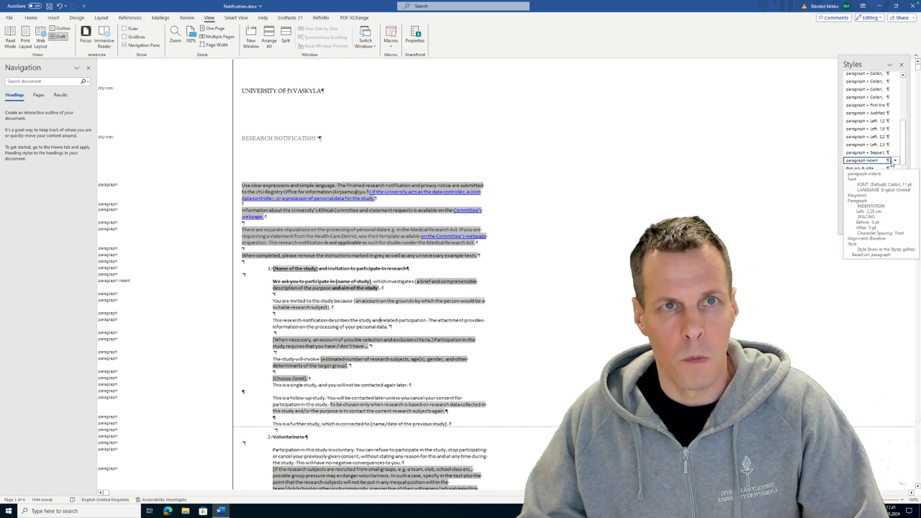
pyautogui.click(895, 160)
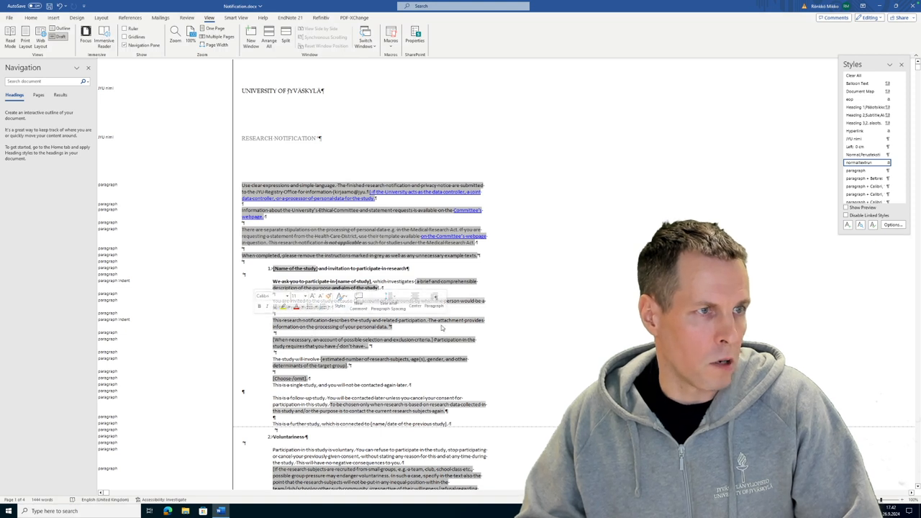
# - Apply paragraph indent to body paragraphs; remove sub-heading and body text from the gallery
pyautogui.click(31, 17)
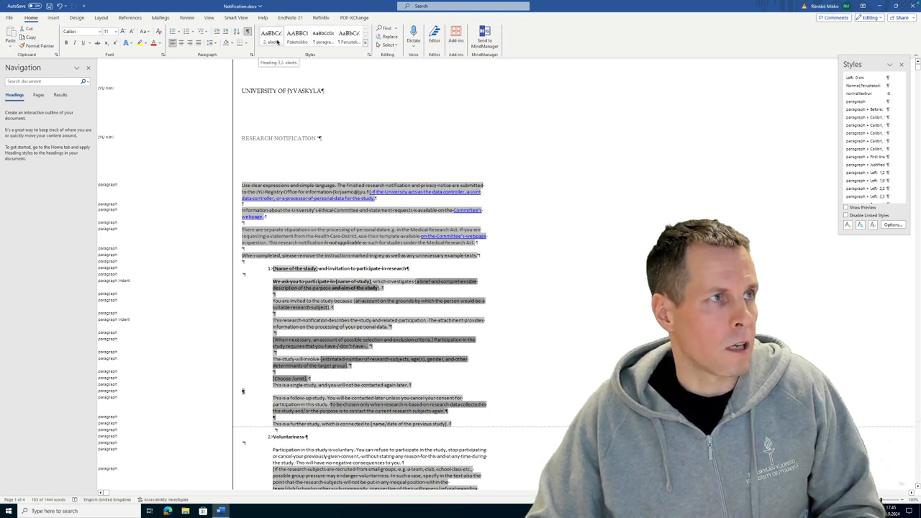
pyautogui.rightClick(271, 33)
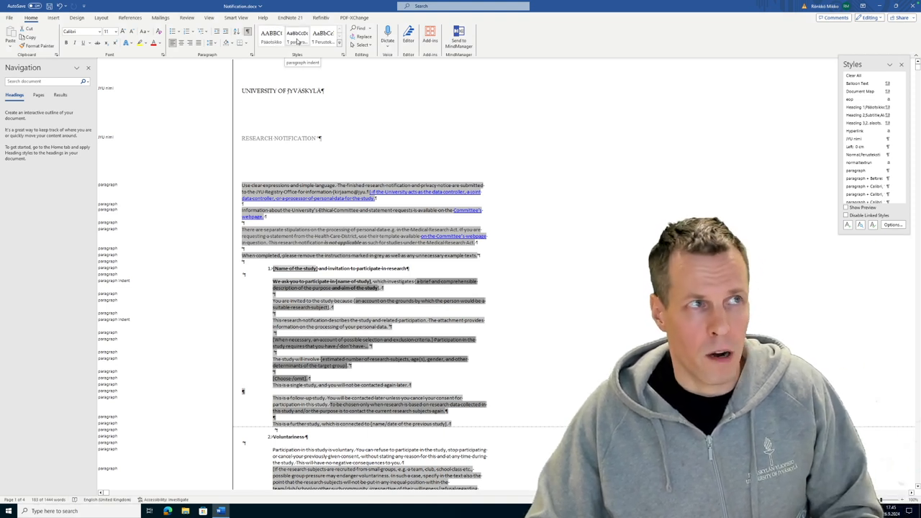
pyautogui.rightClick(323, 36)
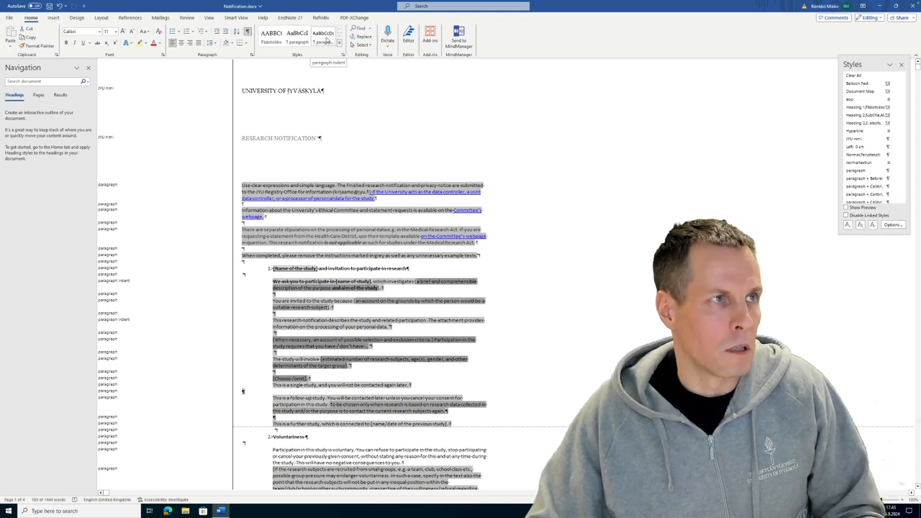
pyautogui.scroll(-3)
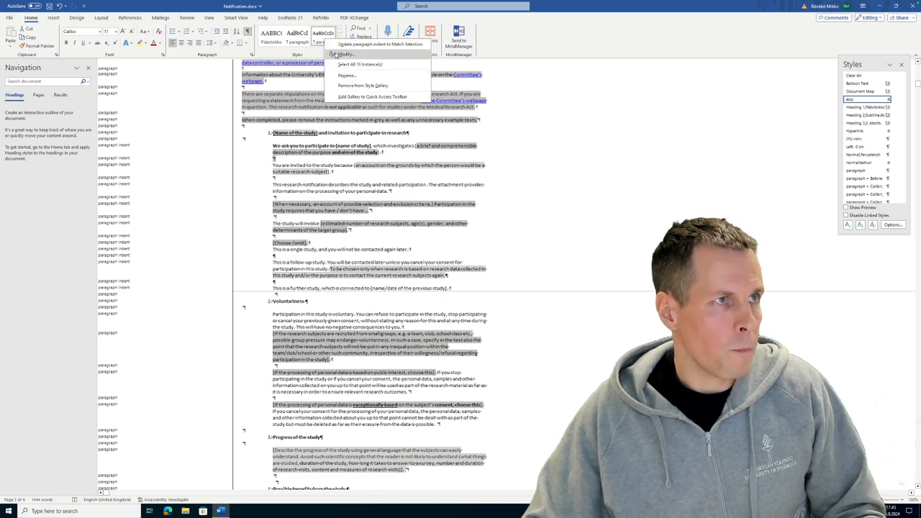
# - Modify the paragraph indent style's paragraph settings to Spacing After 12 pt
pyautogui.click(345, 54)
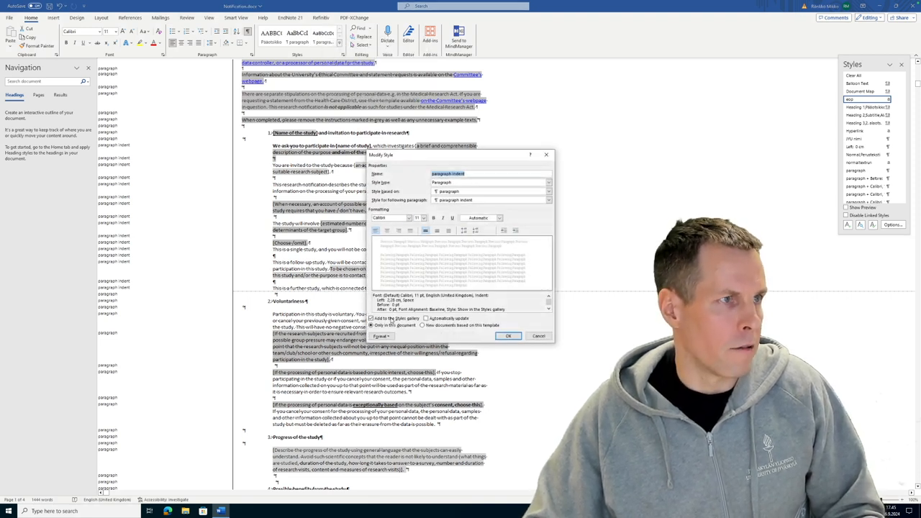
pyautogui.click(380, 336)
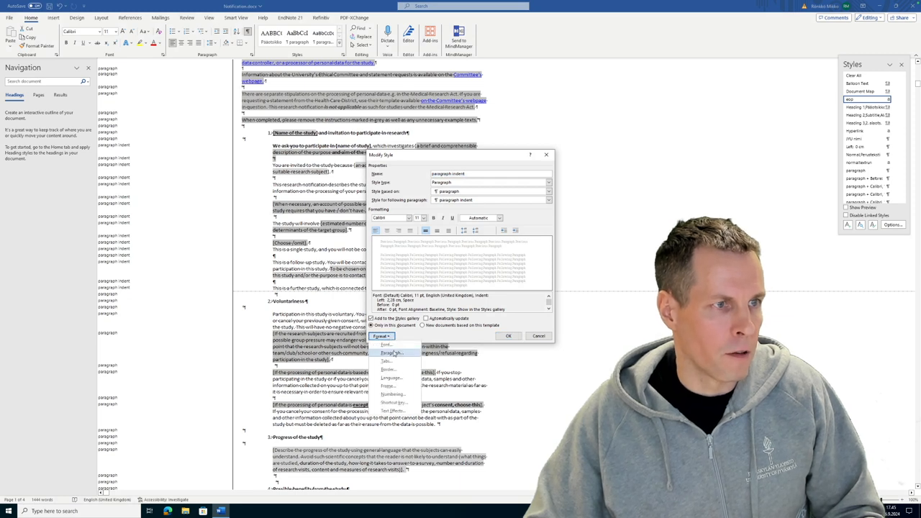
pyautogui.click(392, 352)
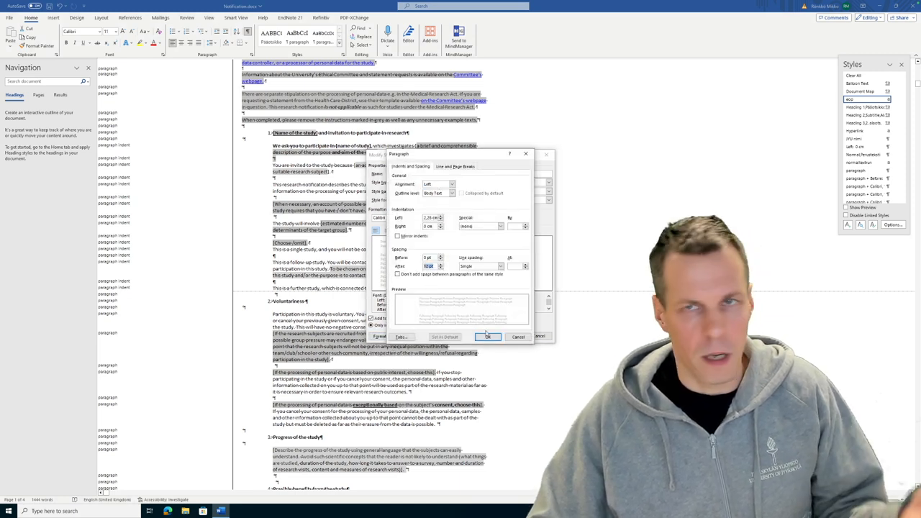
pyautogui.click(488, 337)
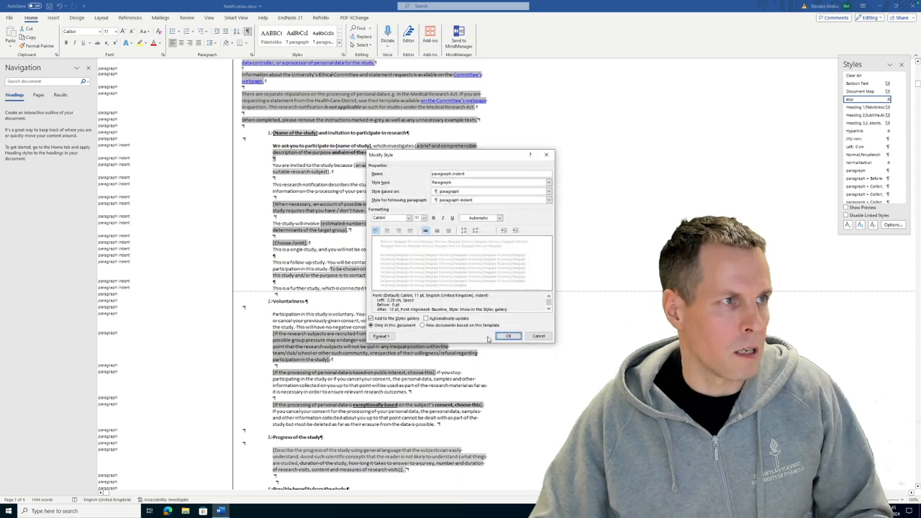
pyautogui.click(509, 336)
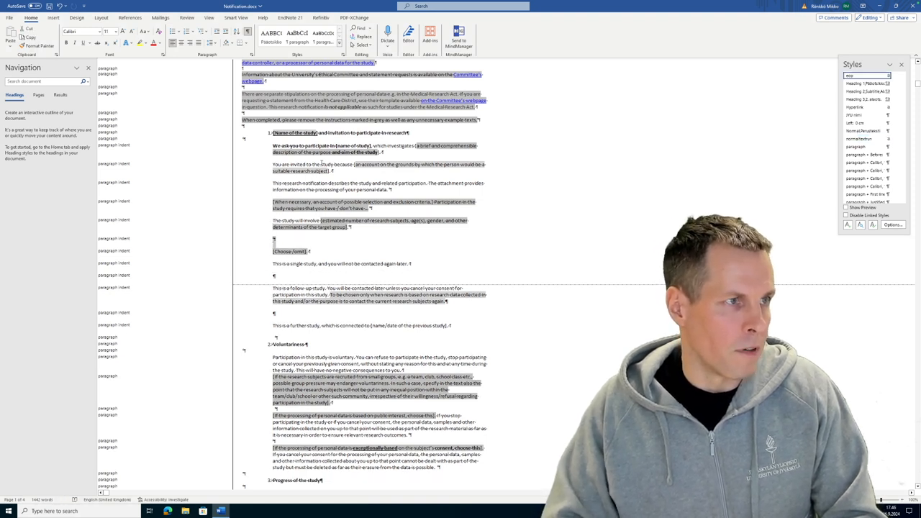
# - Make the first section title Heading 1 and set Heading 1 spacing to 0 pt before, 12 pt after
pyautogui.scroll(-3)
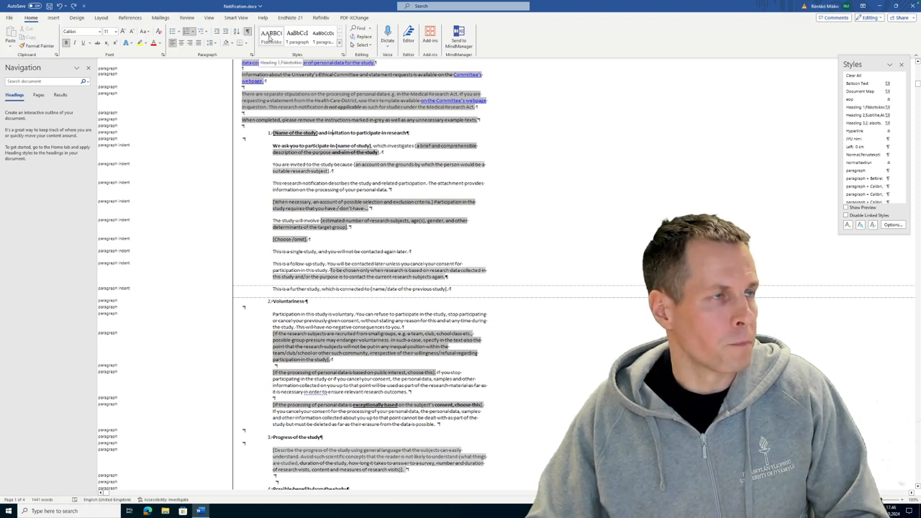
pyautogui.rightClick(273, 33)
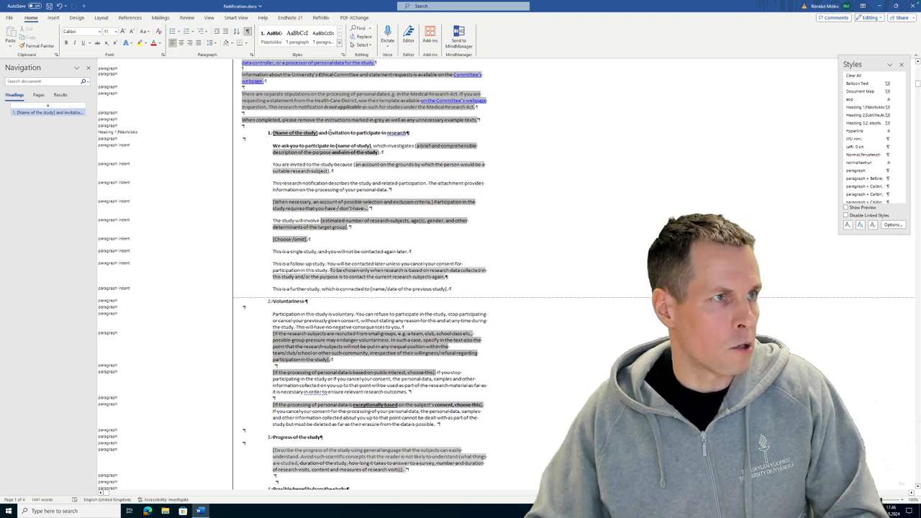
pyautogui.rightClick(272, 32)
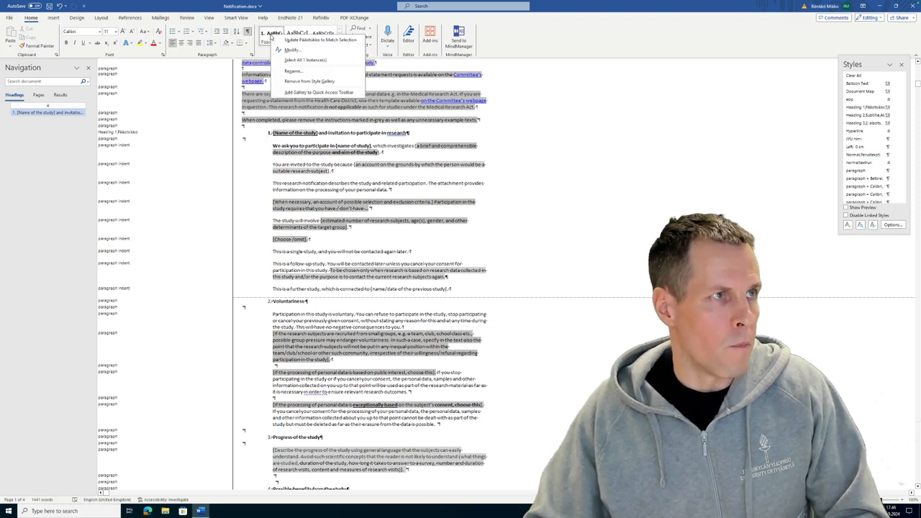
pyautogui.click(291, 49)
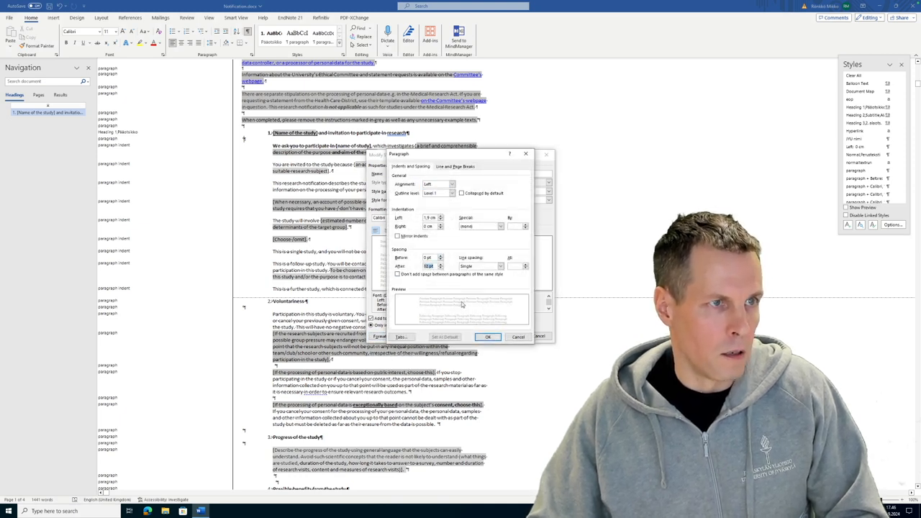
pyautogui.click(488, 336)
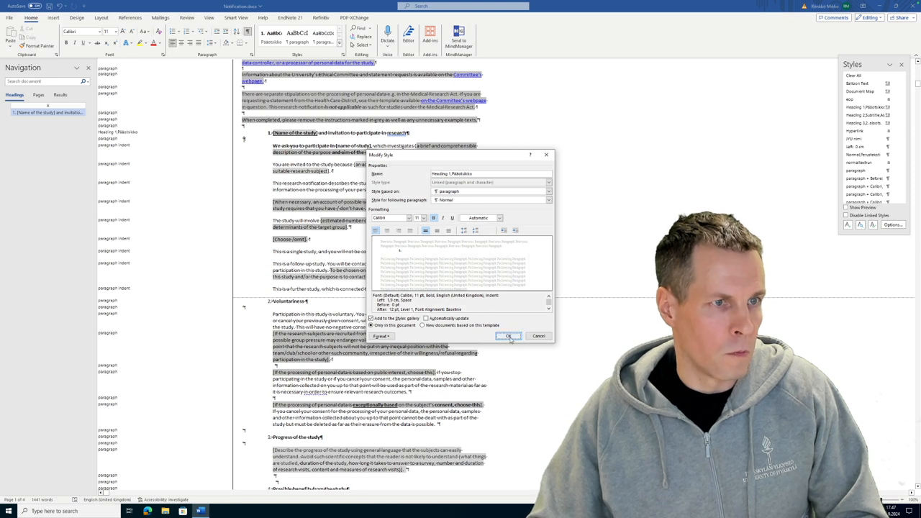
pyautogui.click(507, 336)
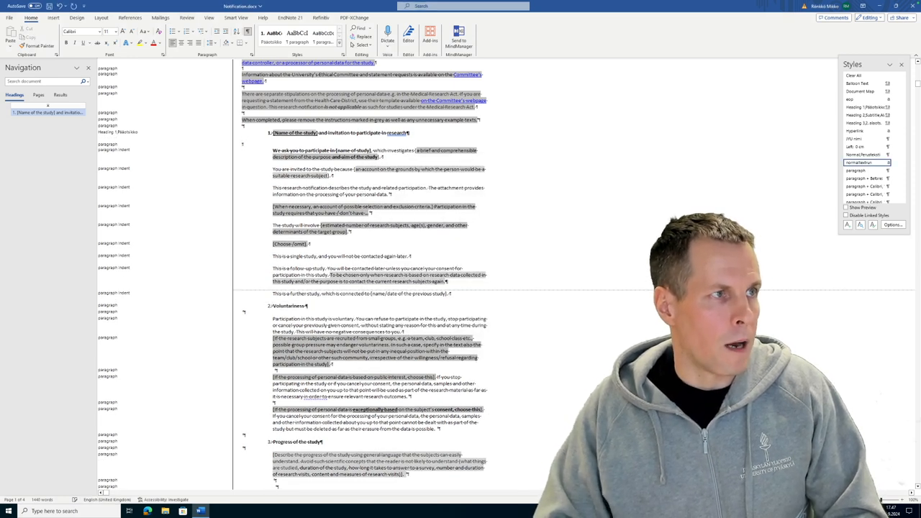
# - Scroll through sections 2–8, selecting the paragraphs under 'Informing about research results'
pyautogui.scroll(-3)
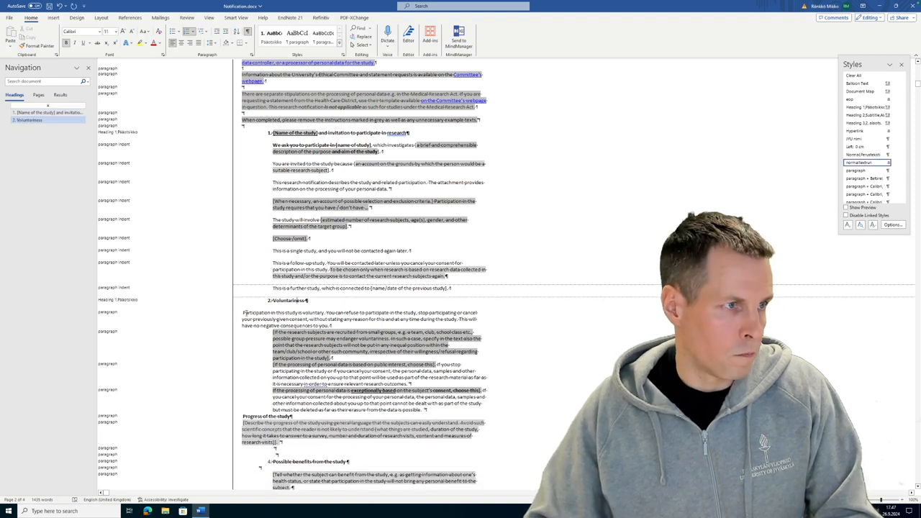
pyautogui.scroll(-3)
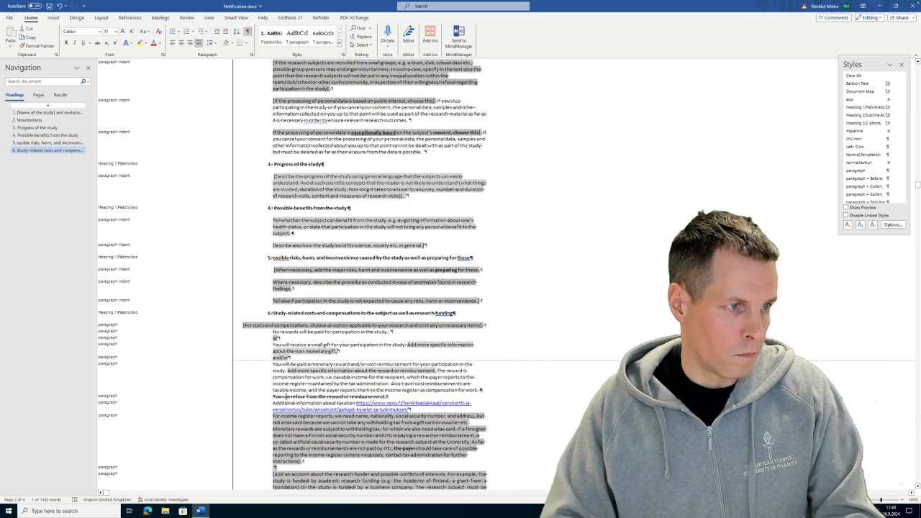
pyautogui.scroll(-3)
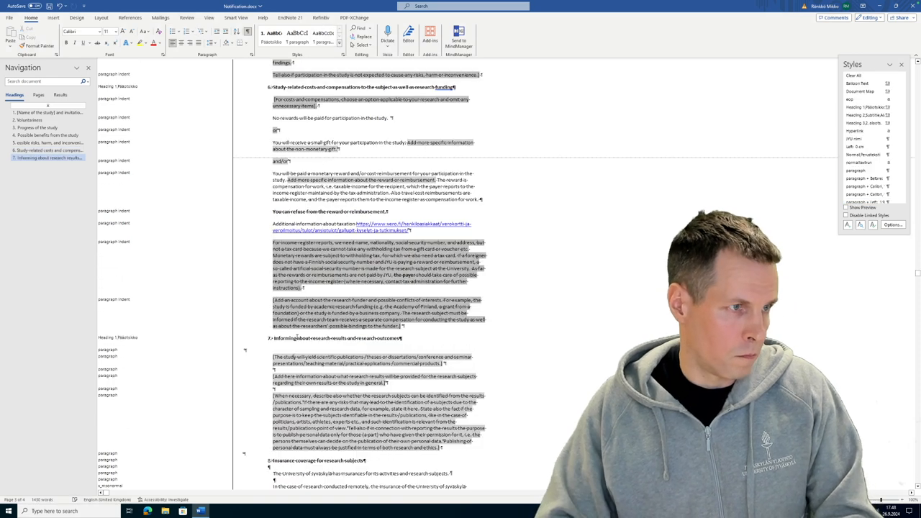
pyautogui.moveTo(272, 350); pyautogui.dragTo(439, 428)
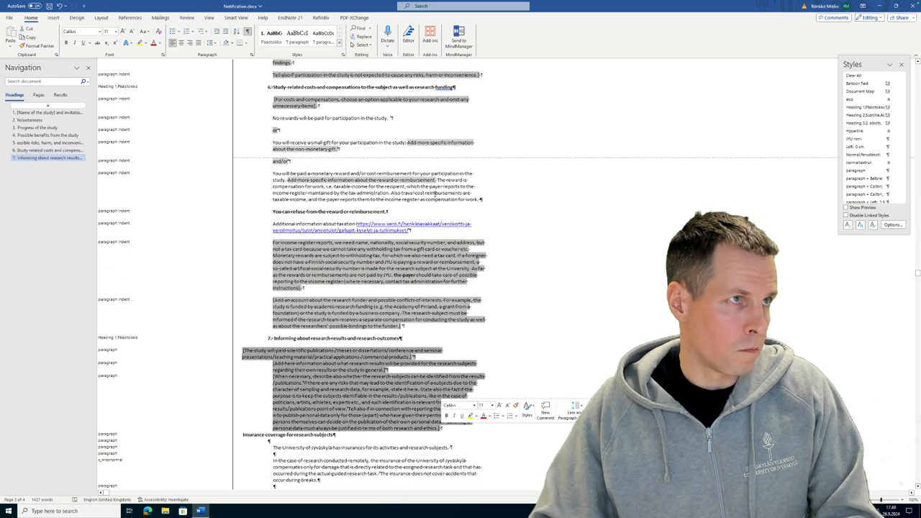
pyautogui.scroll(-3)
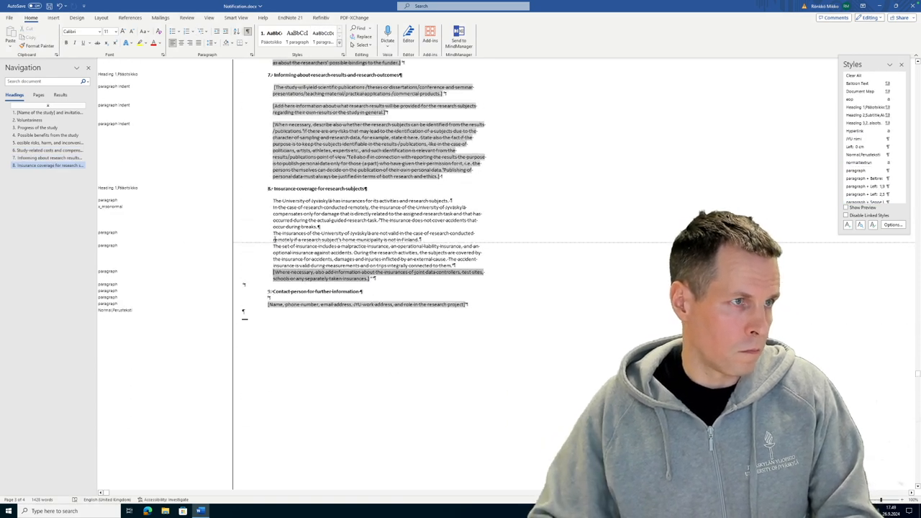
pyautogui.scroll(-3)
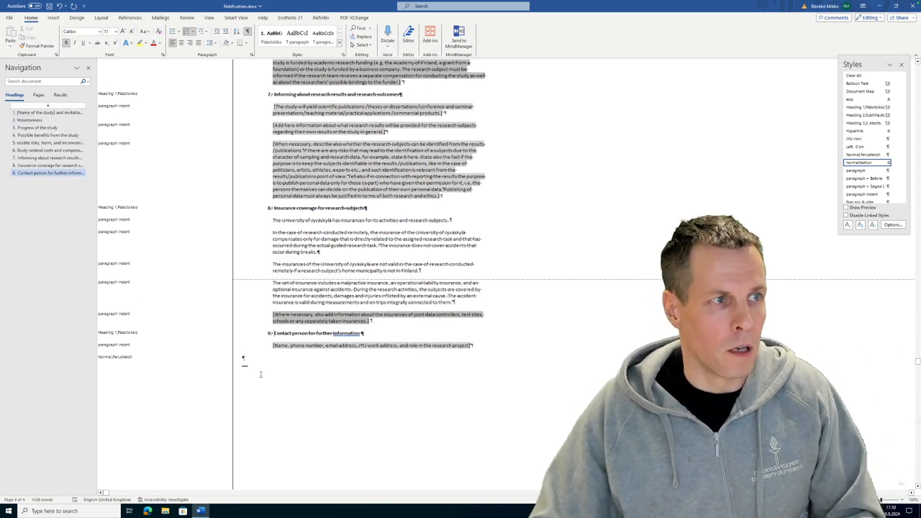
pyautogui.moveTo(622, 234)
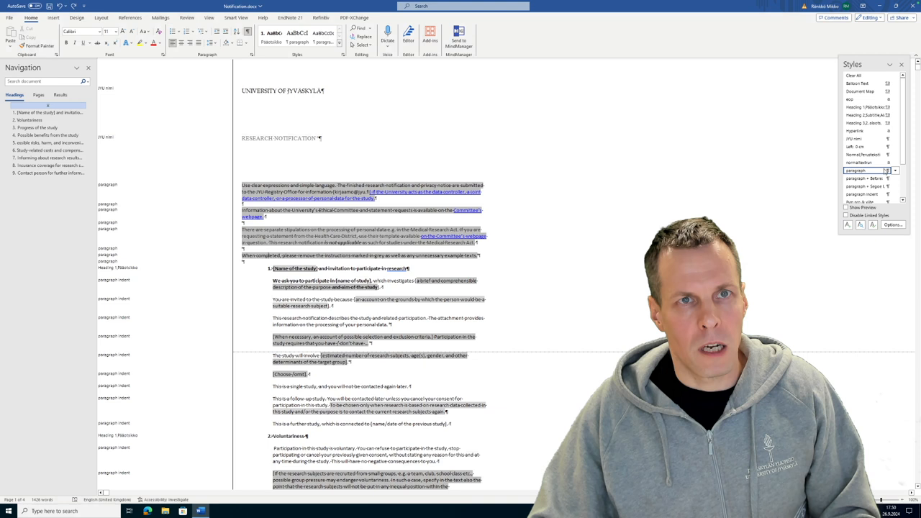
# - Apply the Normal style to the template's first instruction paragraph
pyautogui.click(894, 170)
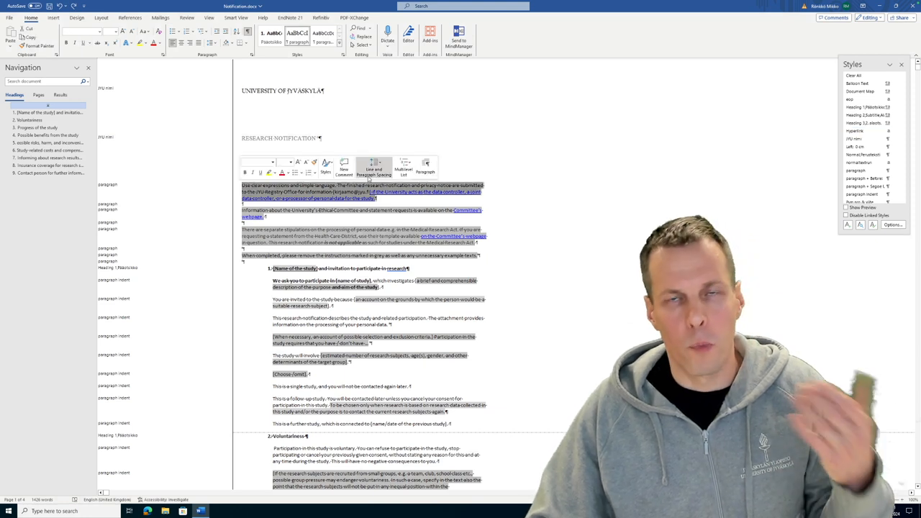
pyautogui.moveTo(413, 192)
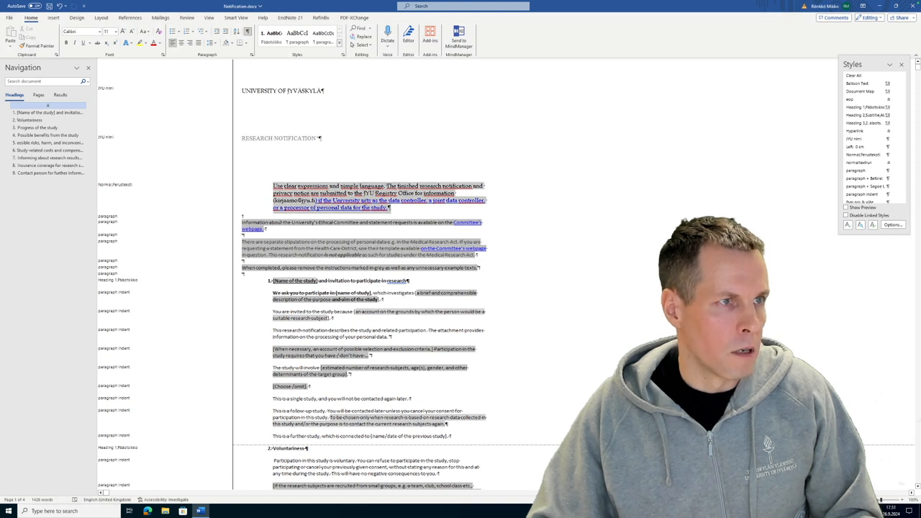
pyautogui.click(98, 31)
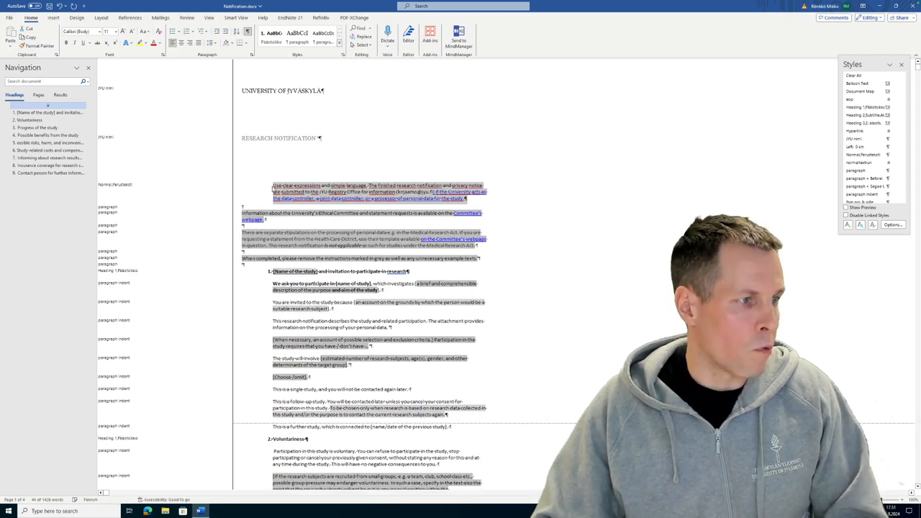
pyautogui.click(237, 17)
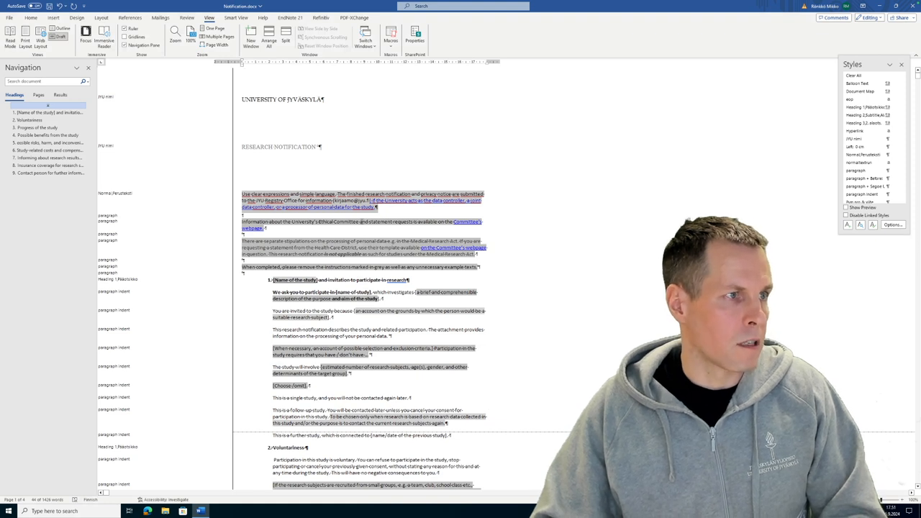
# - Dismiss the spelling suggestions, then right-click the paragraph quick style in the Styles gallery
pyautogui.rightClick(306, 194)
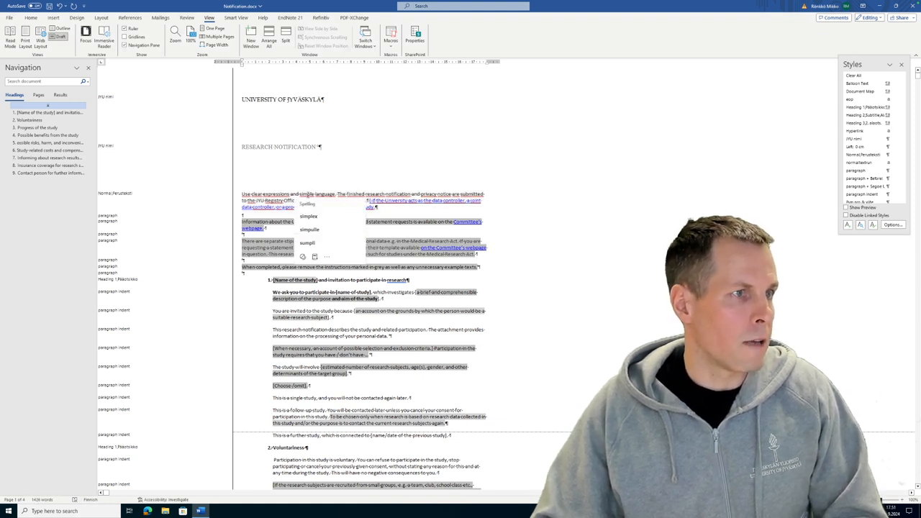
pyautogui.click(31, 17)
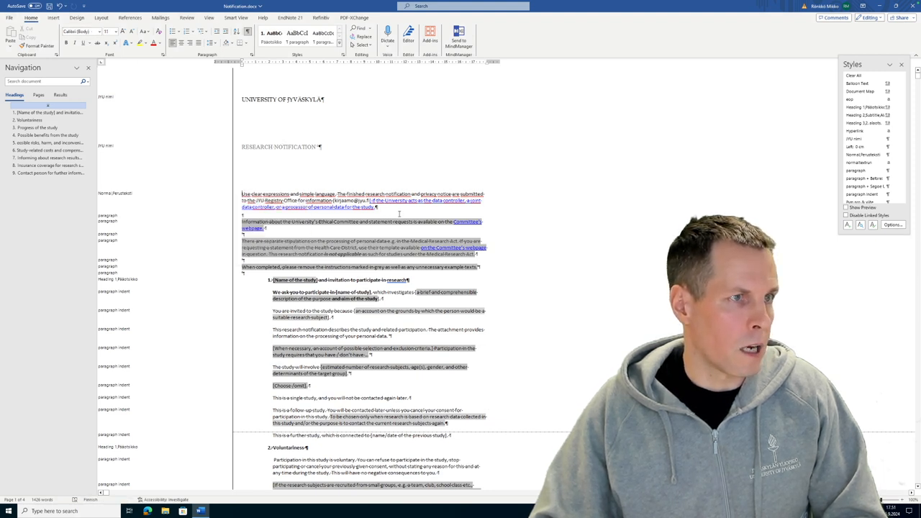
pyautogui.rightClick(379, 215)
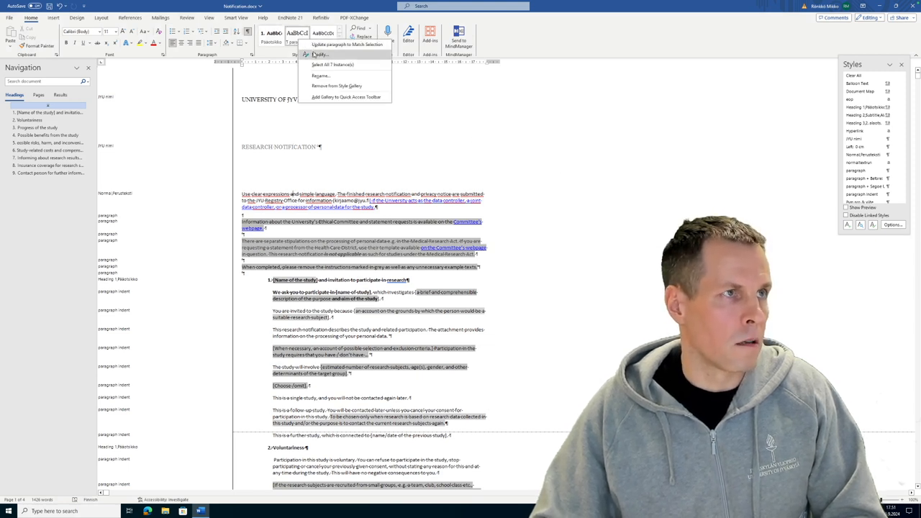
# - Modify the paragraph body style to add 12 pt spacing after paragraphs and save it
pyautogui.click(319, 55)
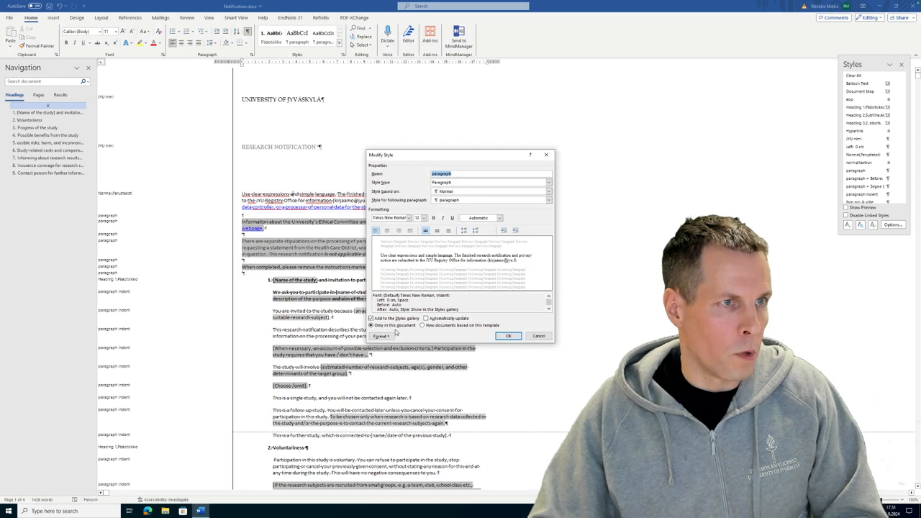
pyautogui.click(382, 336)
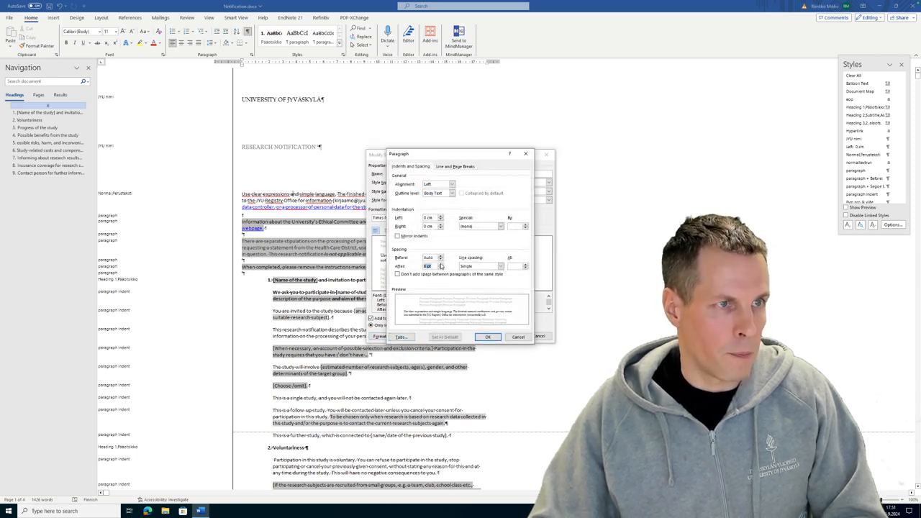
pyautogui.click(488, 337)
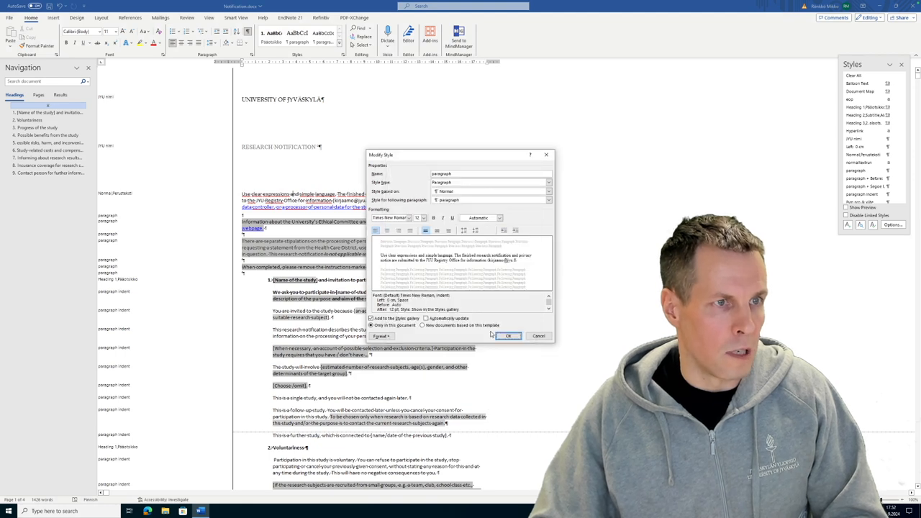
pyautogui.click(508, 336)
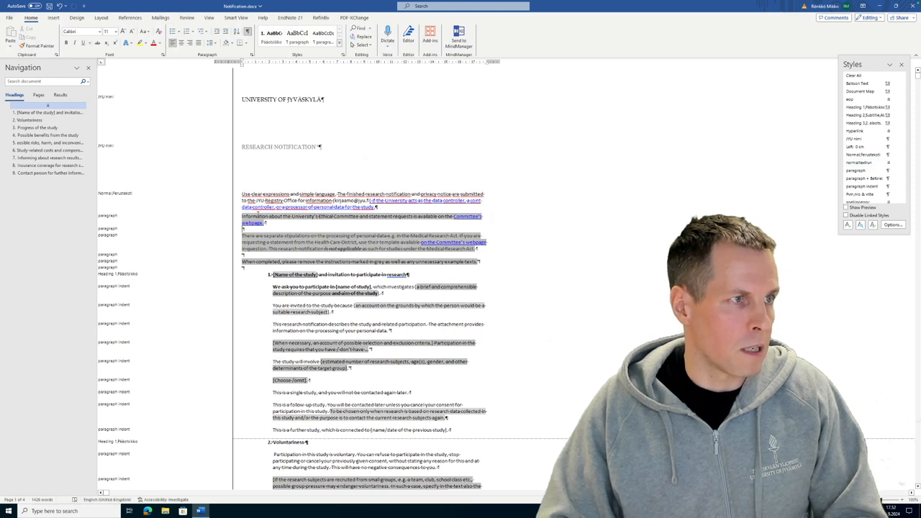
# - Open and close the Paragraph settings dialog for the introductory instruction paragraphs
pyautogui.click(225, 56)
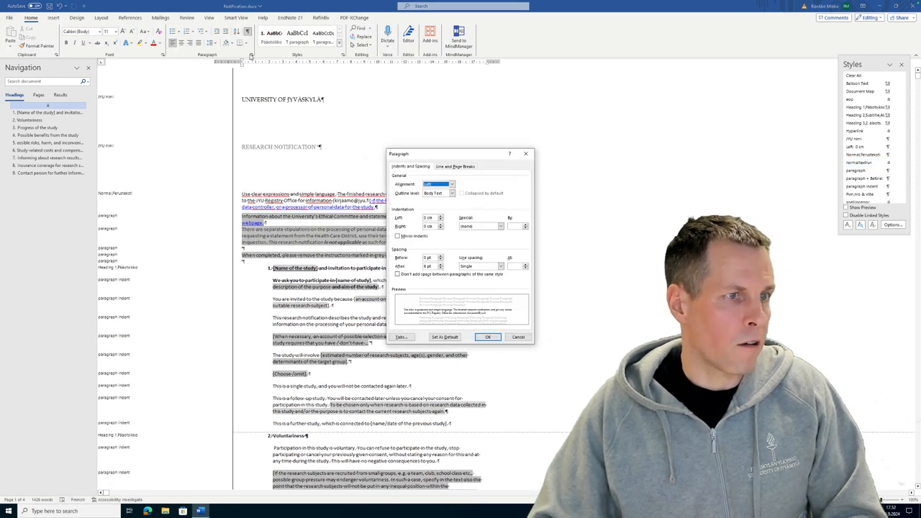
pyautogui.click(440, 265)
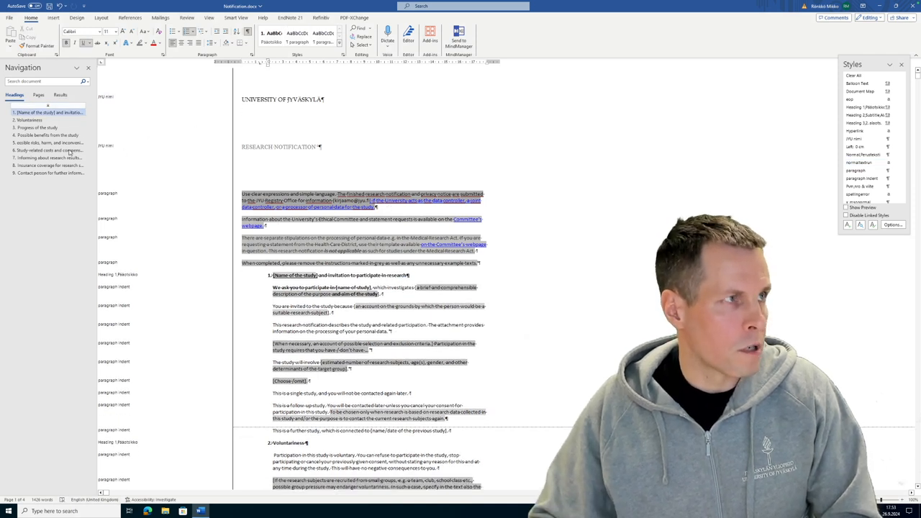
# - Inspect the heading levels in Outline view, then close it to return to Print Layout
pyautogui.click(208, 17)
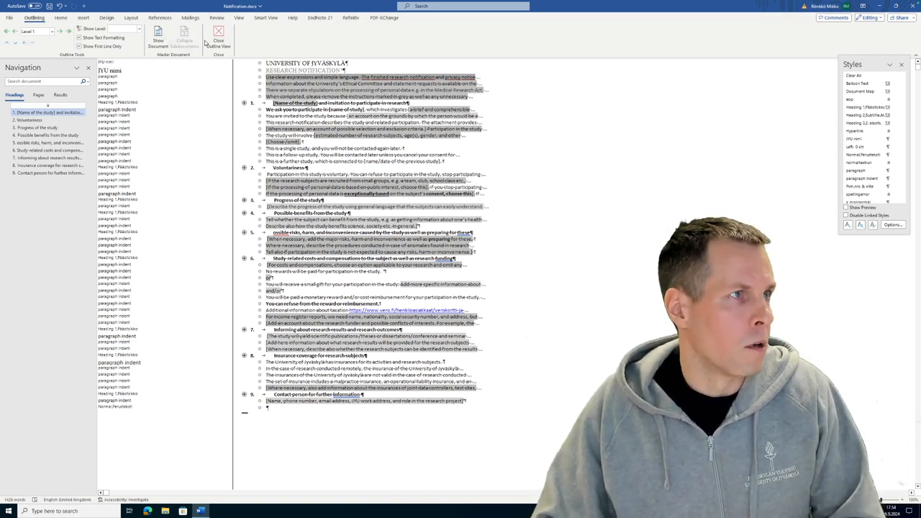
pyautogui.click(218, 34)
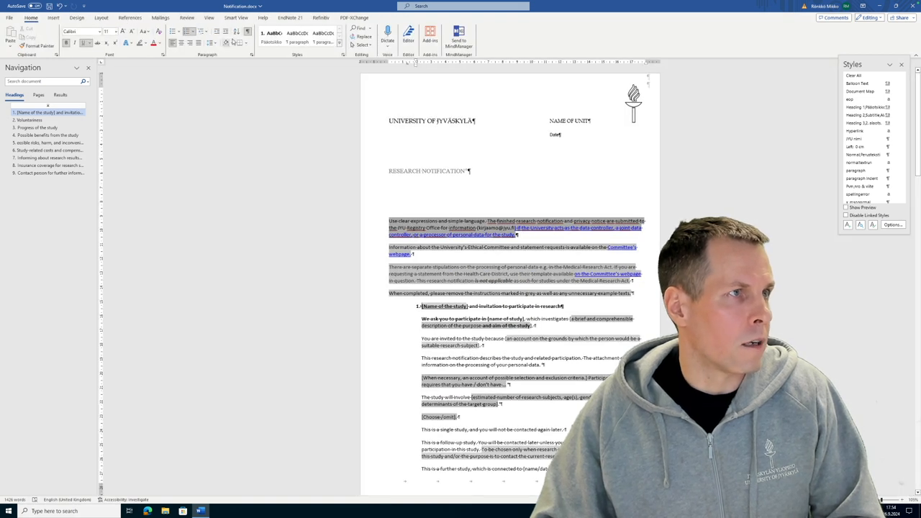